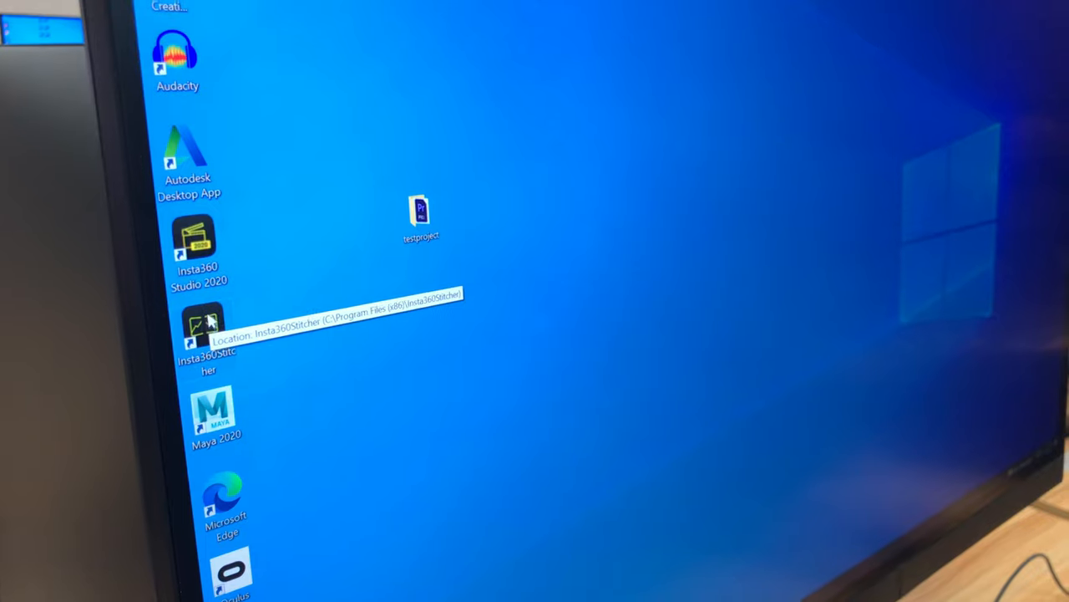
Launch Insta360 Stitcher and show the Cam Files Manager's LAN-cable import instructions
{"action": "double_click", "coordinate": [201, 326]}
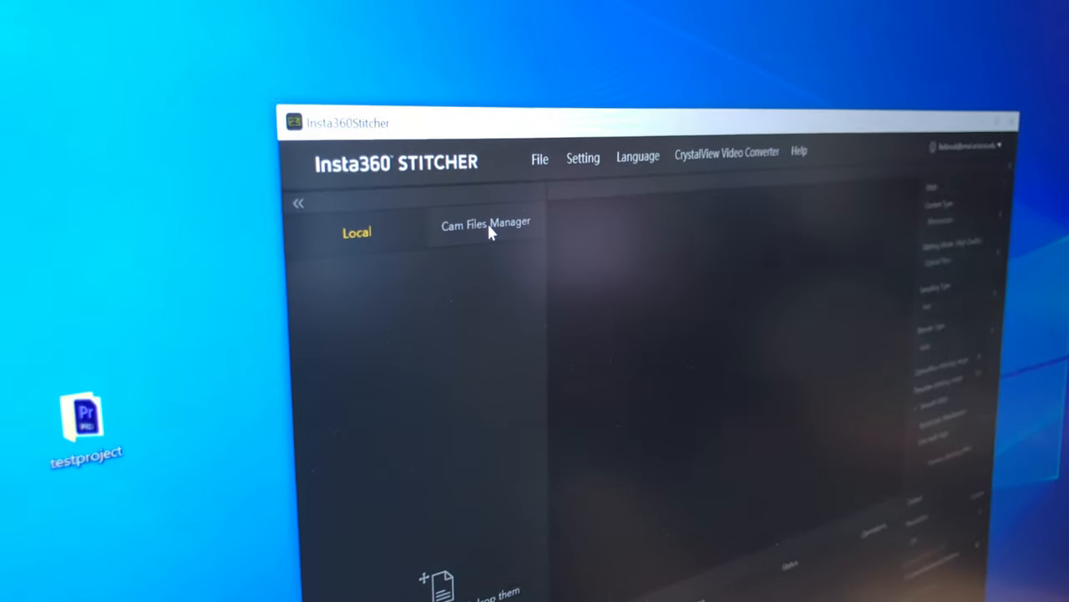
{"action": "left_click", "coordinate": [485, 223]}
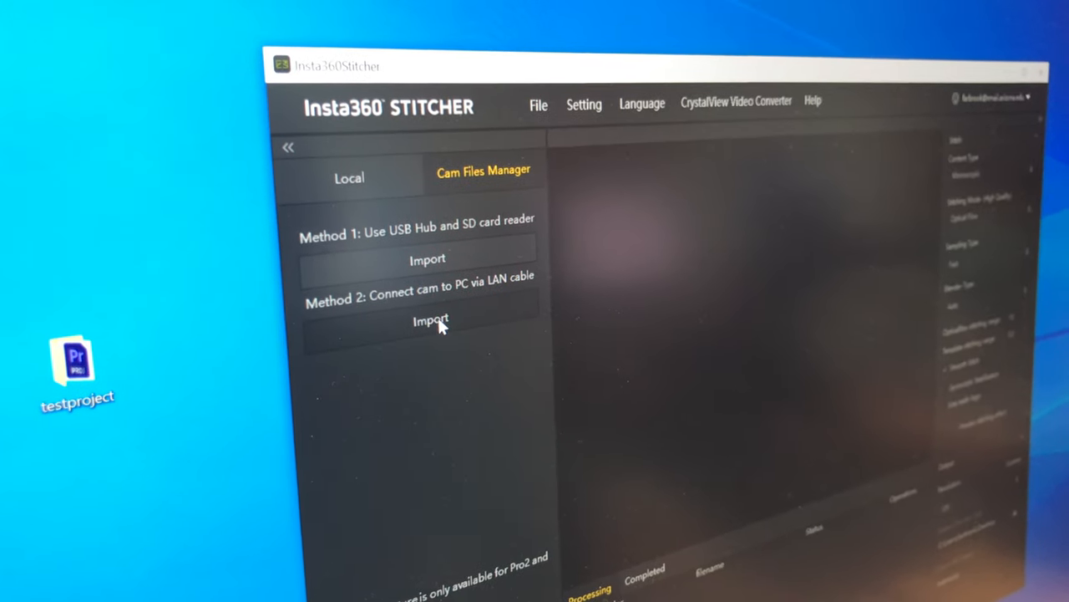
{"action": "left_click", "coordinate": [431, 321]}
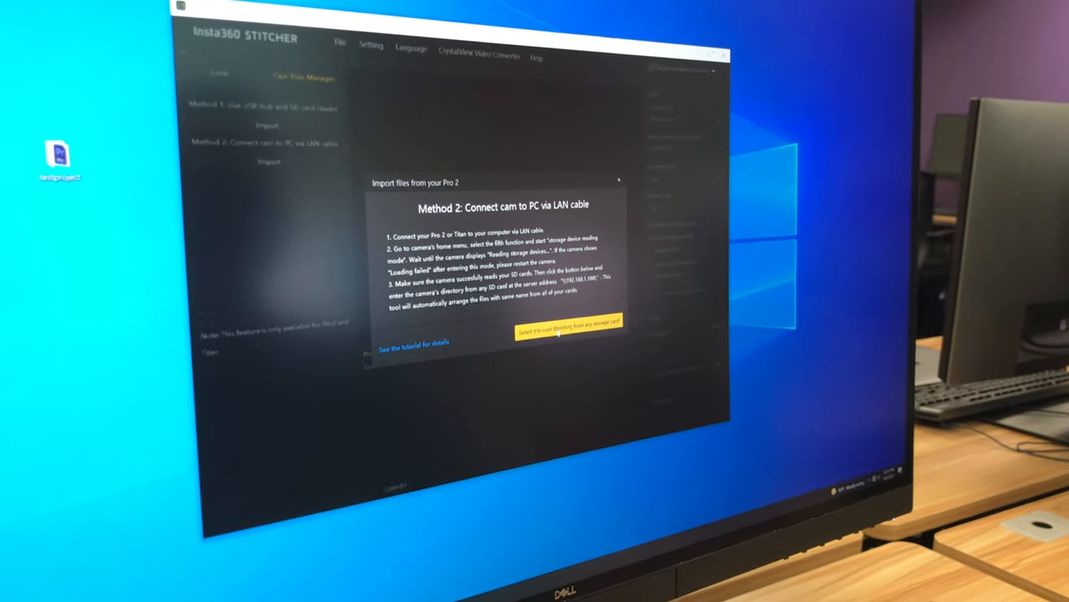
Open the storage-card folder picker and enter \\192.168.1.188\ as the address
{"action": "left_click", "coordinate": [568, 331]}
{"action": "type", "text": "\\\\192."}
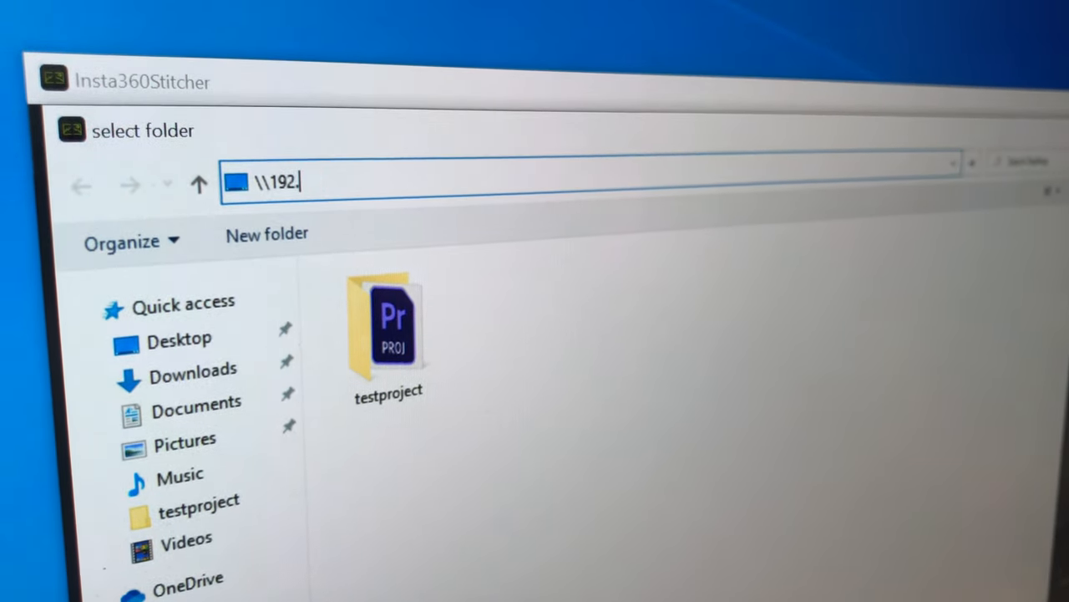
{"action": "type", "text": "168."}
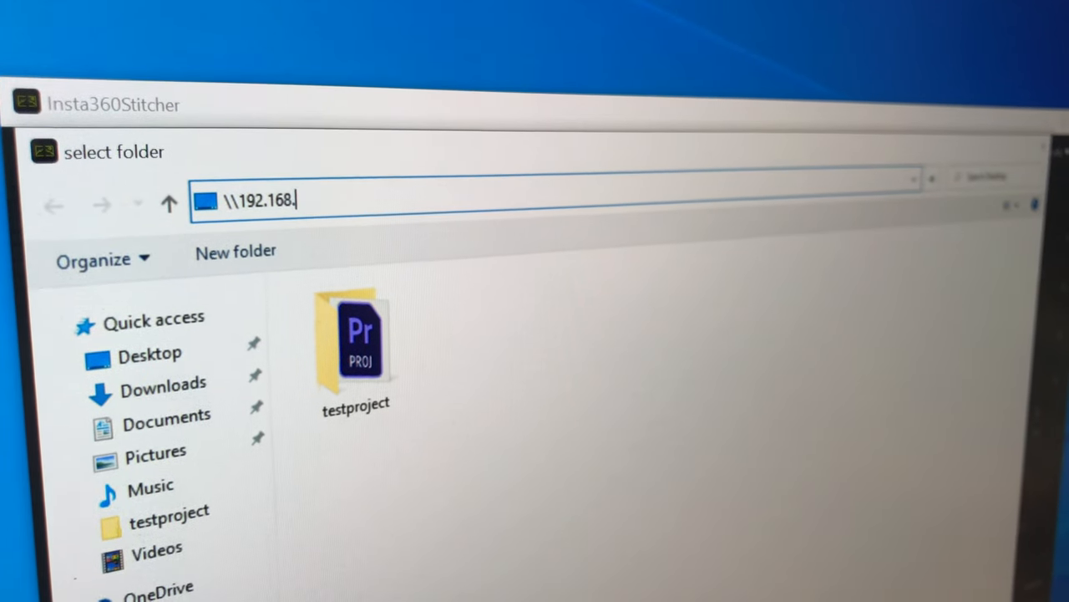
{"action": "type", "text": "1.188"}
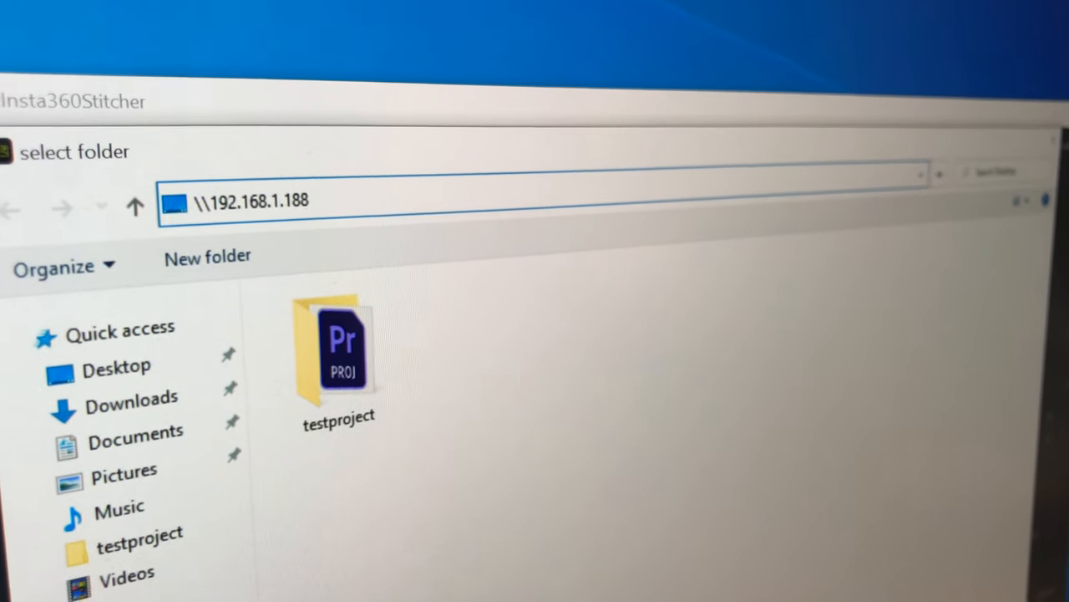
{"action": "type", "text": "\\"}
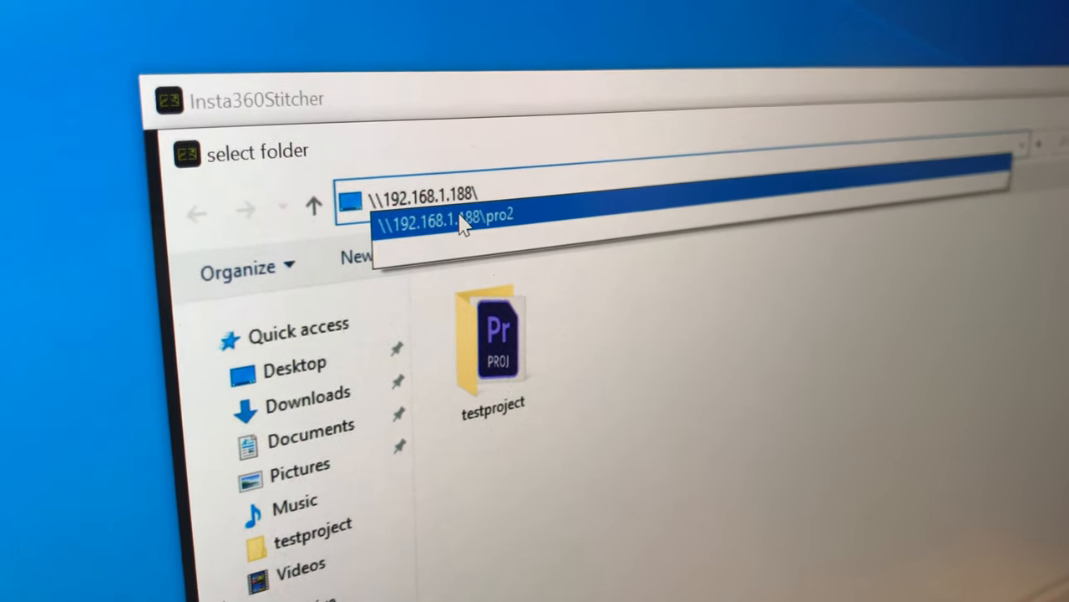
Open the \\192.168.1.188\pro2 share and select its sdcard folder
{"action": "left_click", "coordinate": [447, 219]}
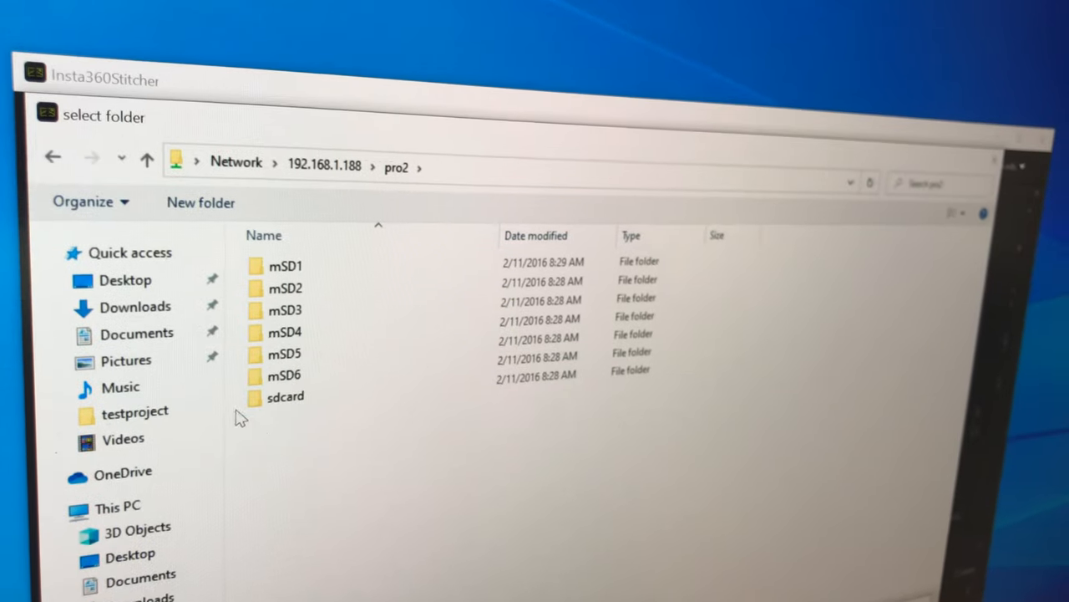
{"action": "mouse_move", "coordinate": [284, 417]}
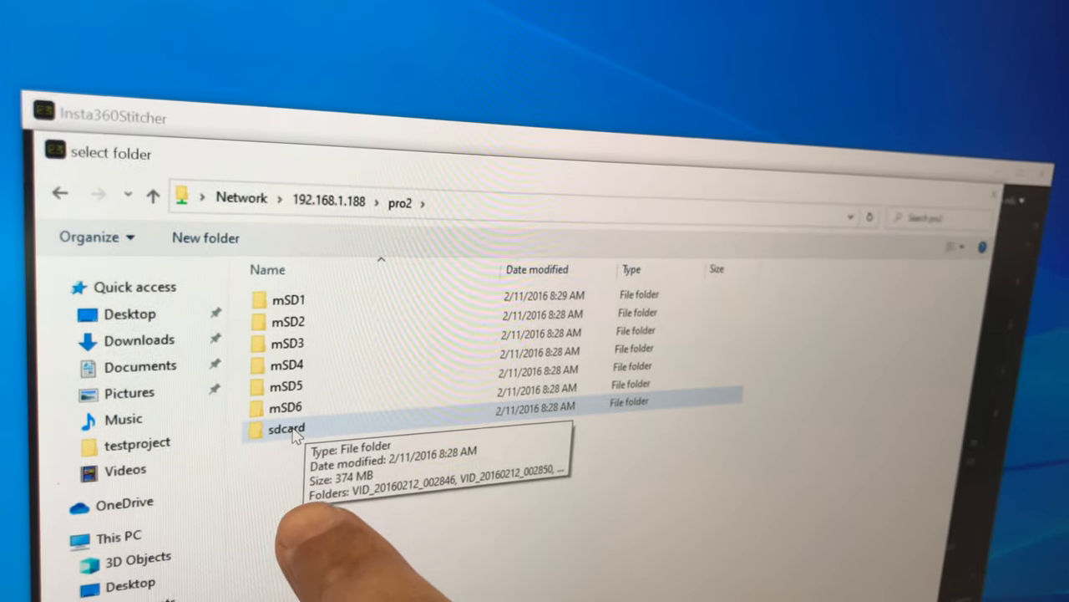
{"action": "left_click", "coordinate": [286, 427]}
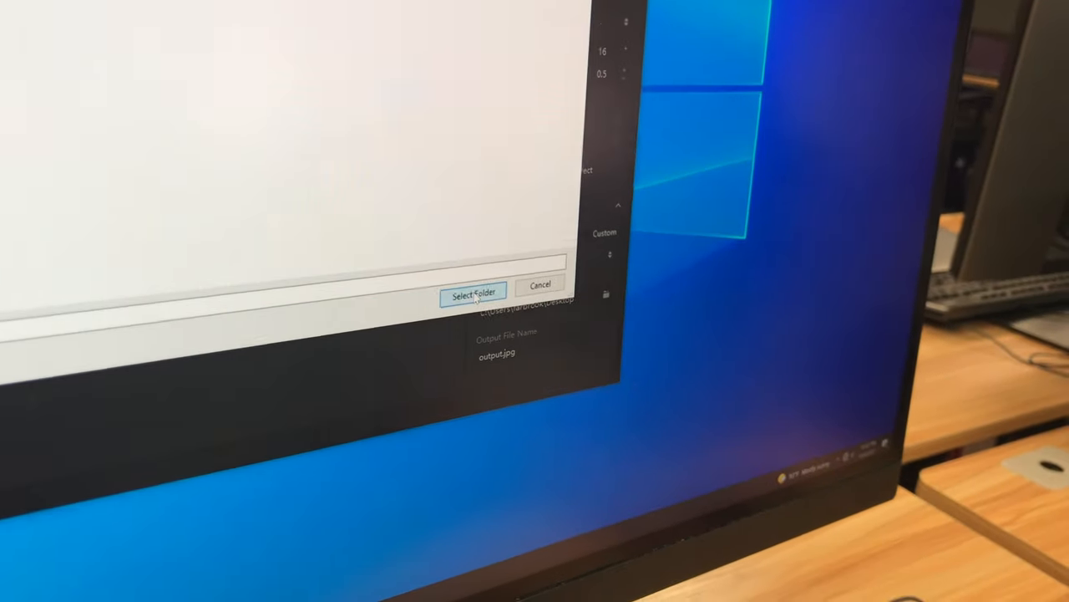
Load the sdcard clips and preview VID_20160212_002846 and VID_20160212_002937
{"action": "left_click", "coordinate": [473, 295]}
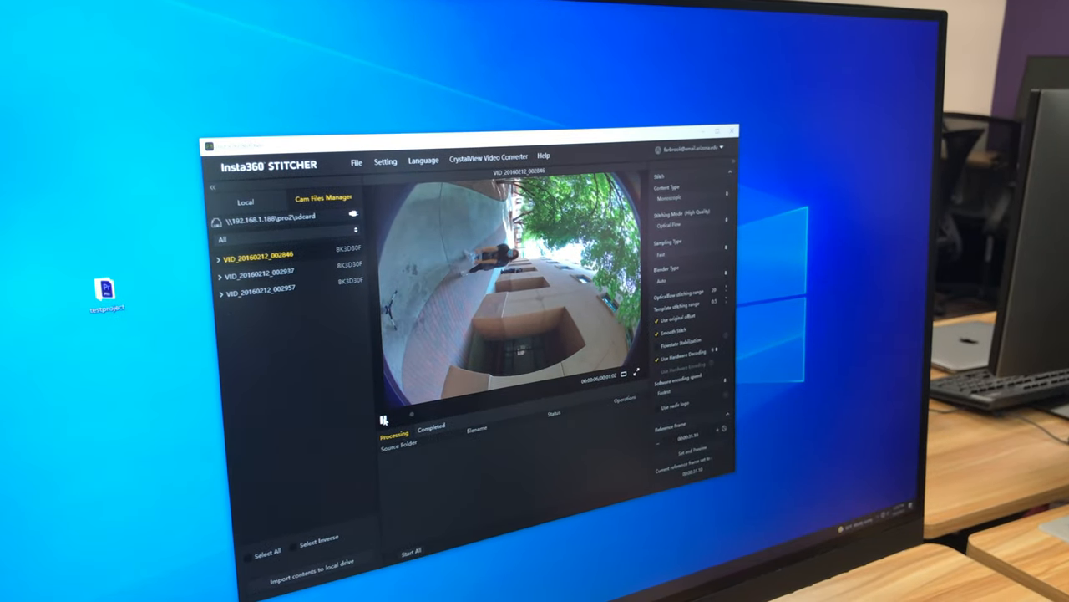
{"action": "left_click", "coordinate": [281, 294]}
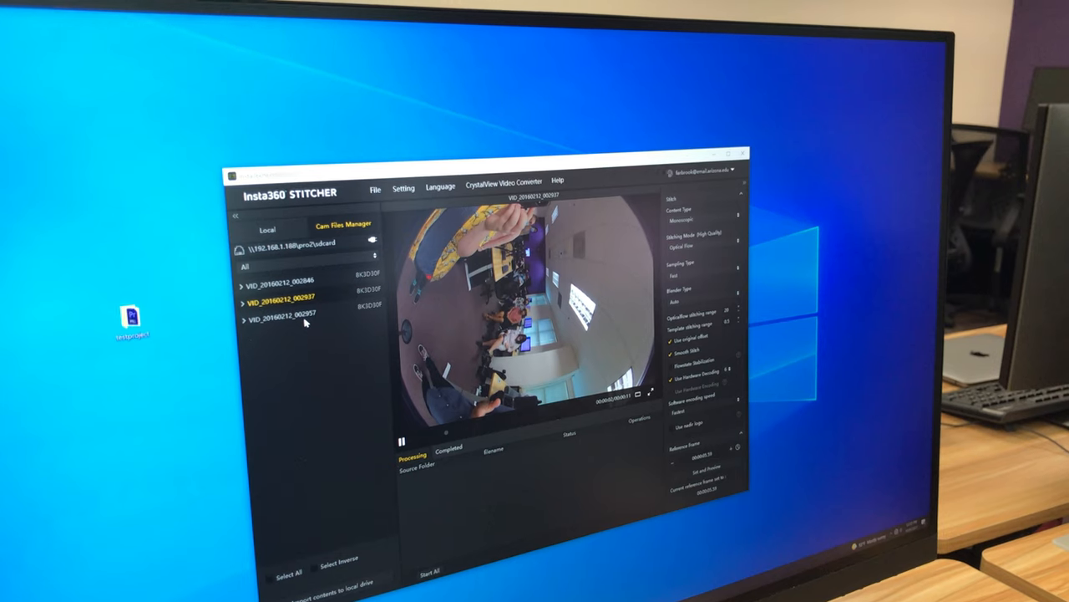
{"action": "left_click", "coordinate": [288, 315]}
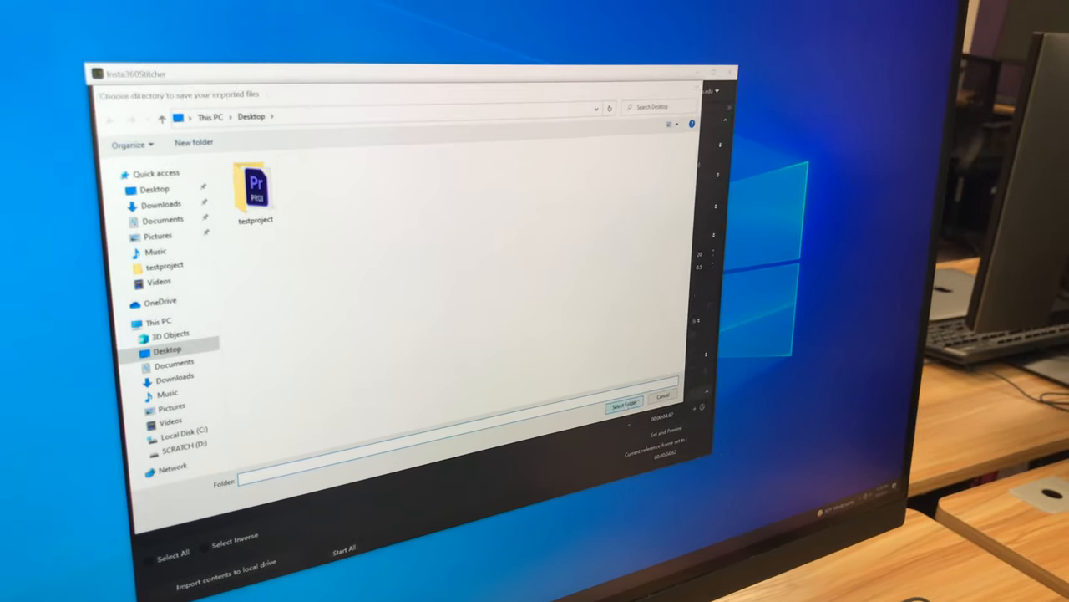
Choose Desktop as the save folder and import the selected clip group
{"action": "left_click", "coordinate": [625, 407]}
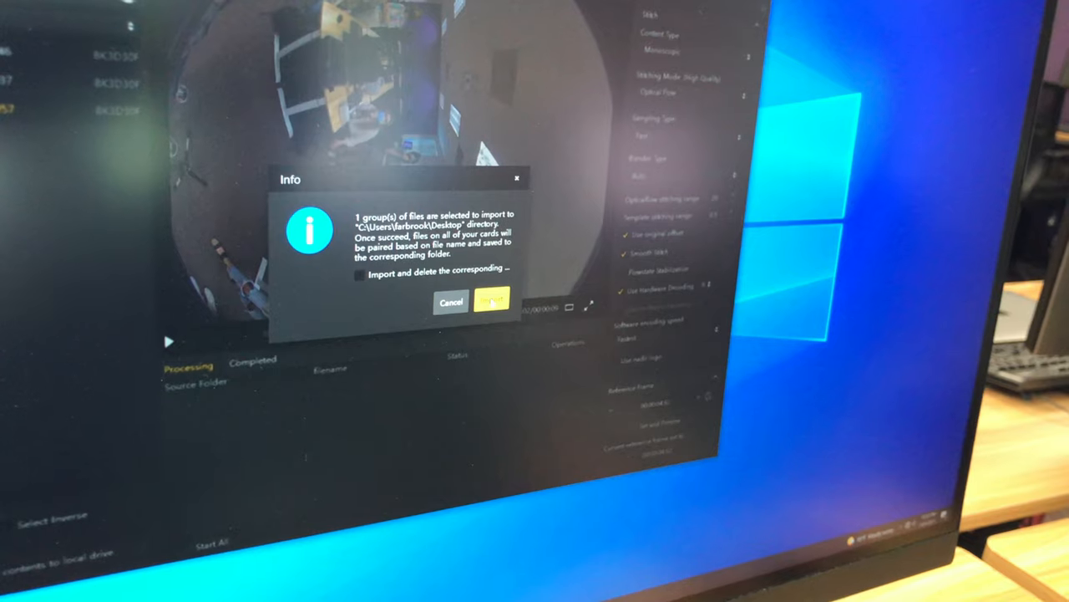
{"action": "left_click", "coordinate": [493, 302]}
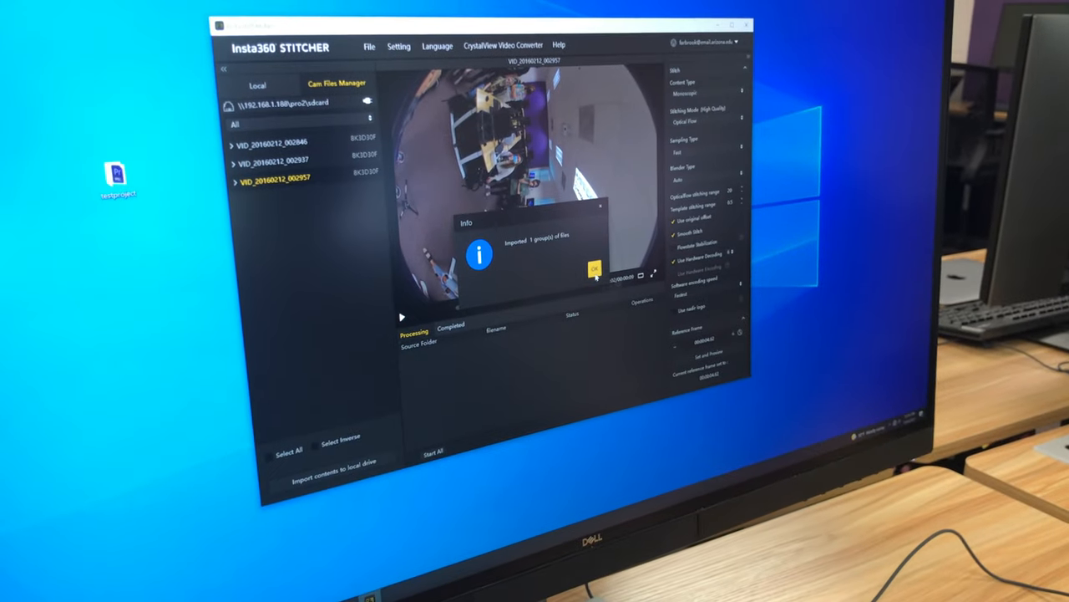
{"action": "left_click", "coordinate": [593, 268]}
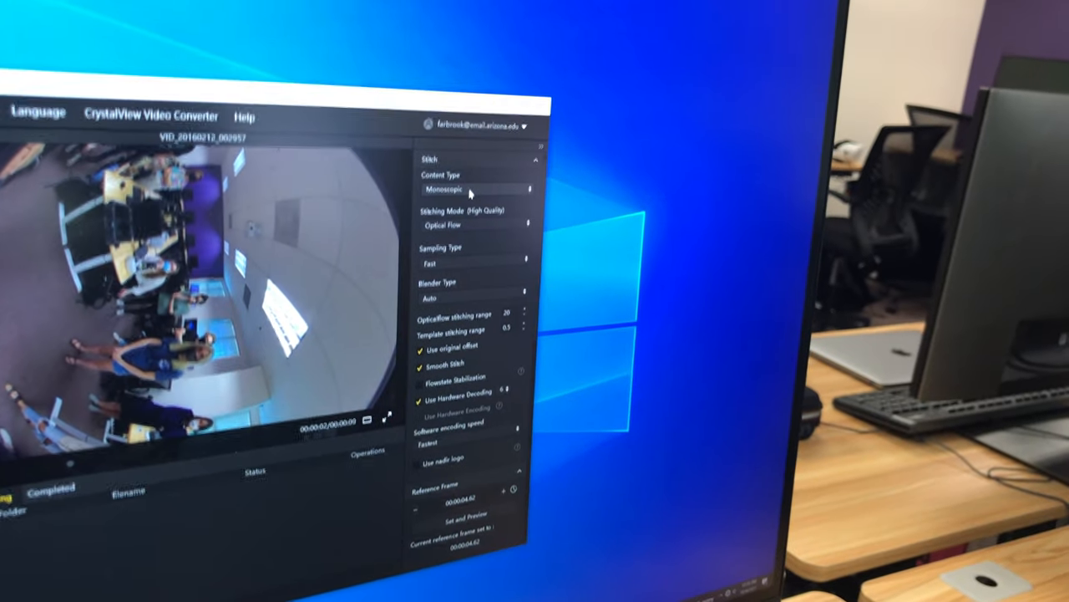
Set Content Type to Stereo (Left Eye on Top) and check Stitching Mode is New Optical Flow
{"action": "left_click", "coordinate": [472, 192]}
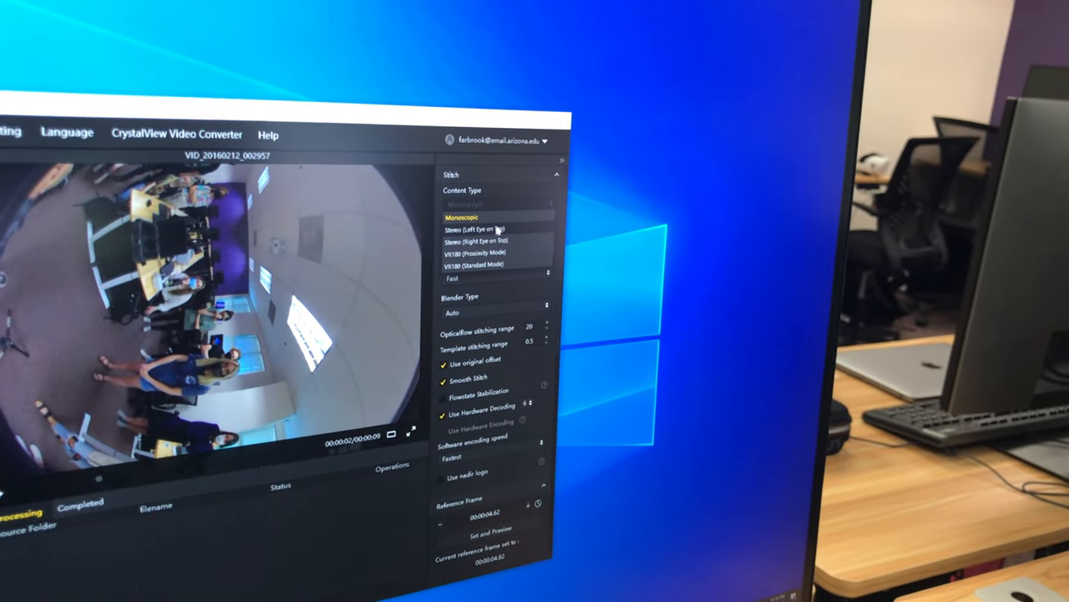
{"action": "left_click", "coordinate": [472, 228]}
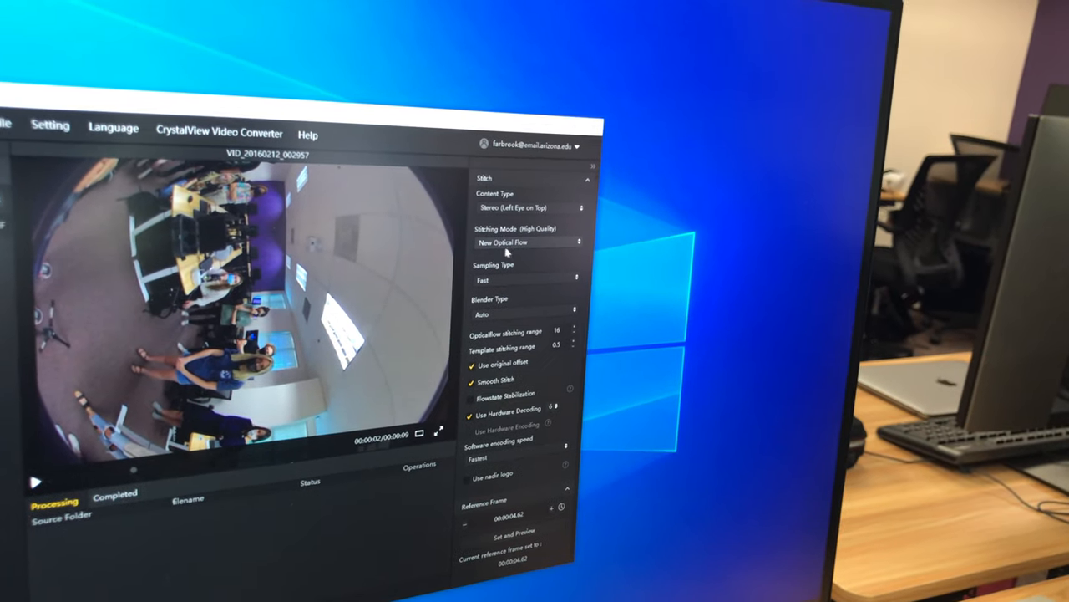
{"action": "left_click", "coordinate": [526, 242]}
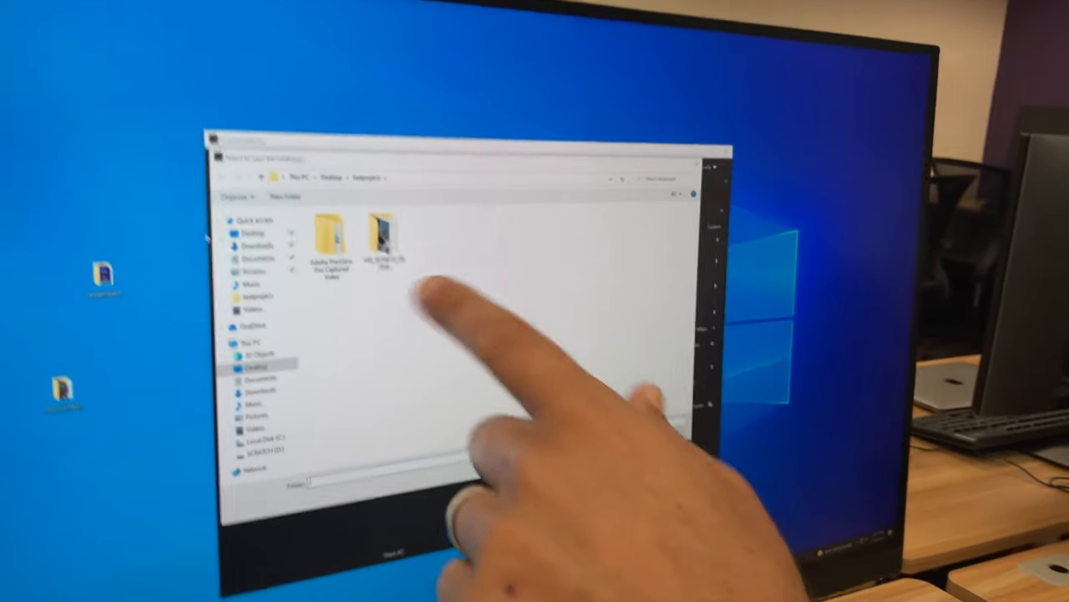
Open the target folder inside testproject as the stitched video's save location
{"action": "double_click", "coordinate": [383, 239]}
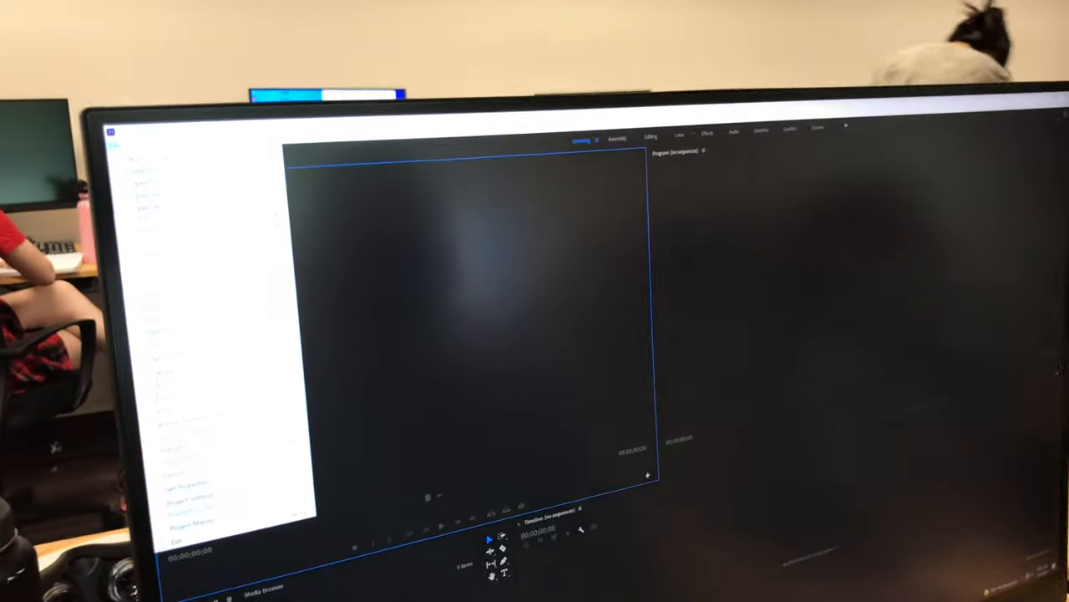
Use File > Import to select the stitched VID_20160212 video in Desktop's testproject folder
{"action": "left_click", "coordinate": [126, 98]}
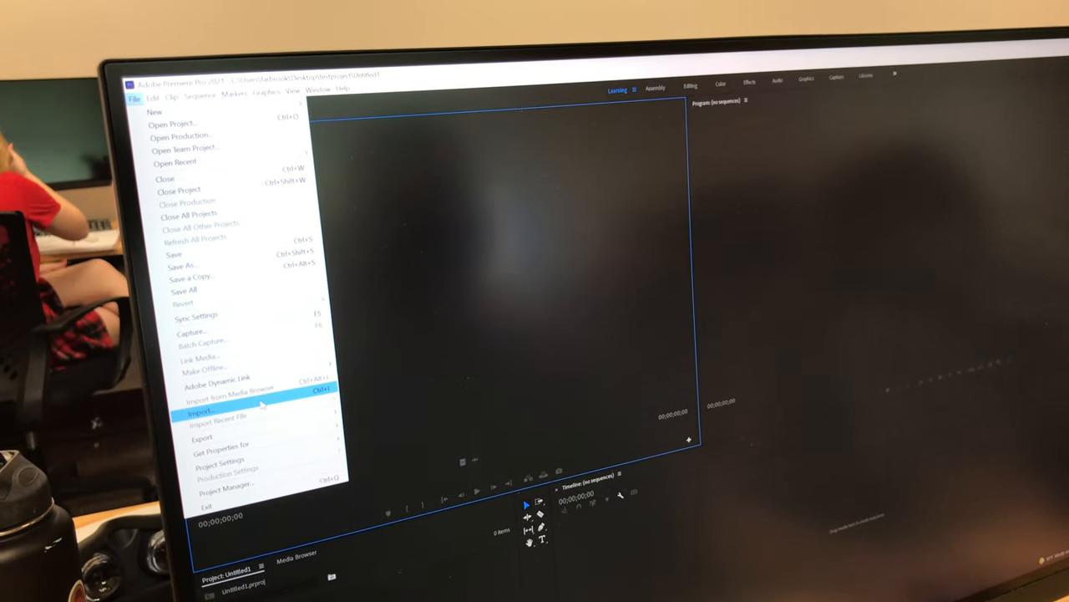
{"action": "left_click", "coordinate": [197, 413]}
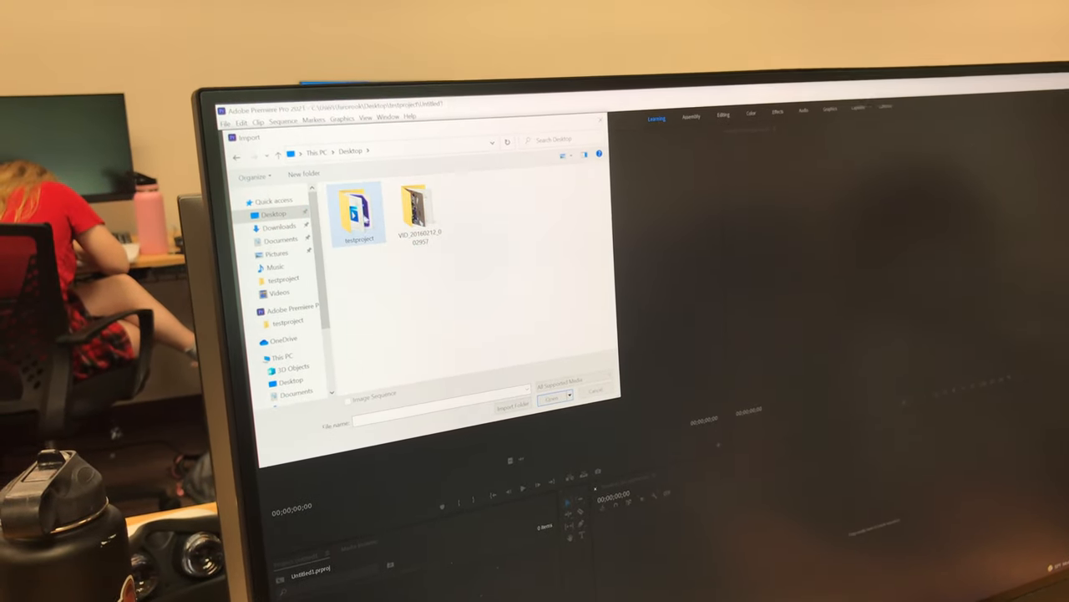
{"action": "double_click", "coordinate": [359, 209]}
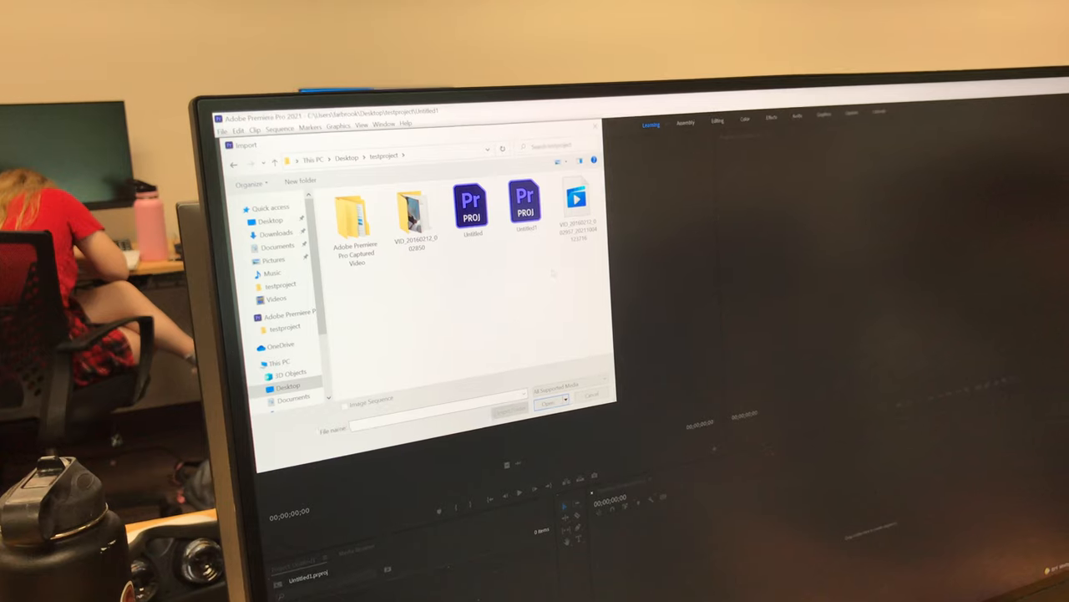
{"action": "left_click", "coordinate": [575, 201]}
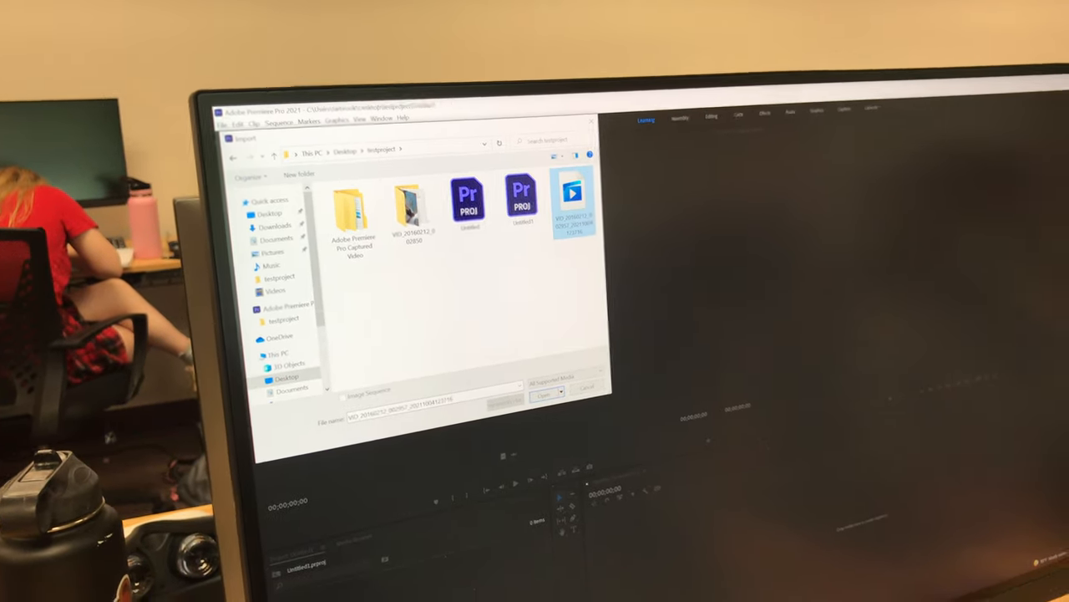